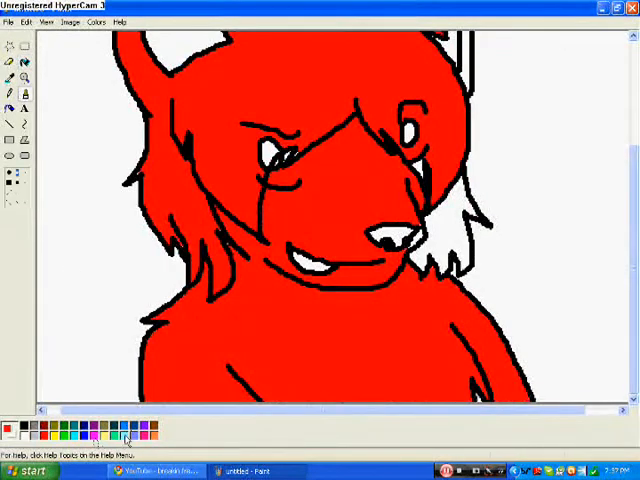
# Step: Fill the wolf's face areas with light blue using the paint bucket
pyautogui.click(155, 470)
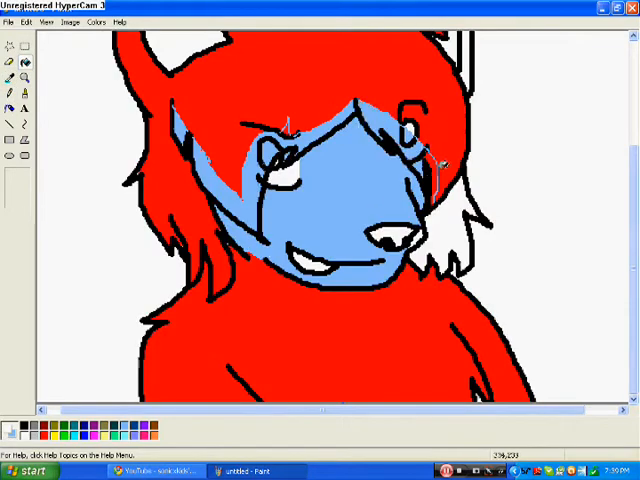
# Step: Brush light blue streaks through the red hair on the left side
pyautogui.click(26, 107)
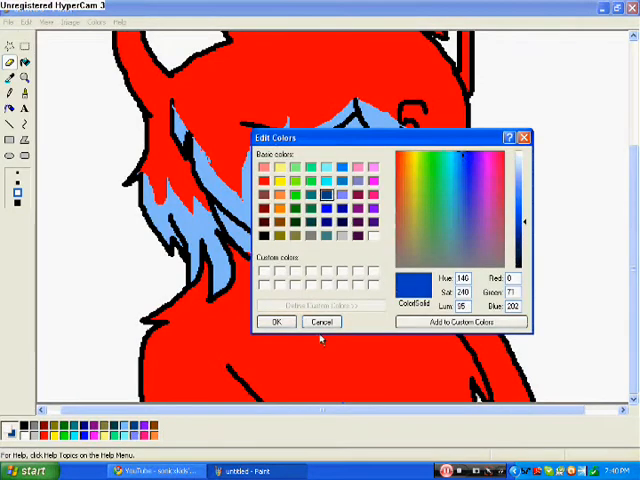
# Step: Color the chest light blue, add a black spiked collar and green-yellow pendant
pyautogui.click(455, 168)
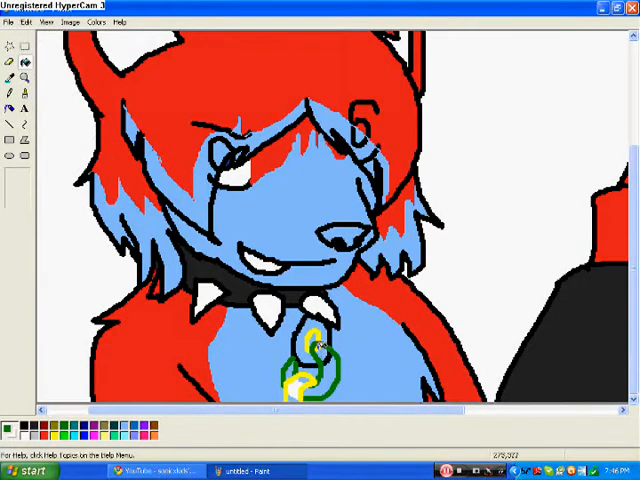
pyautogui.click(310, 375)
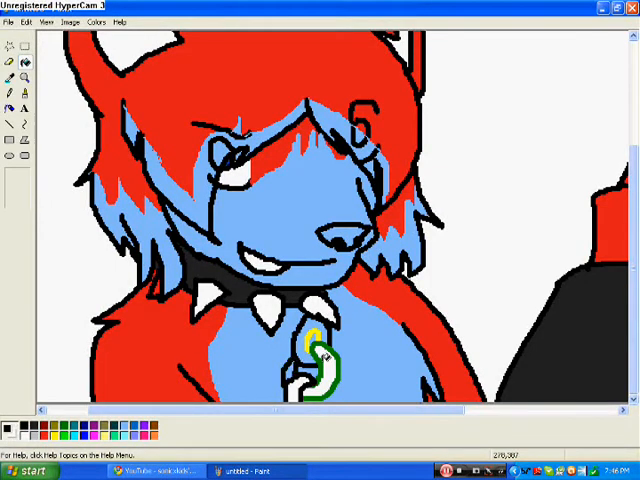